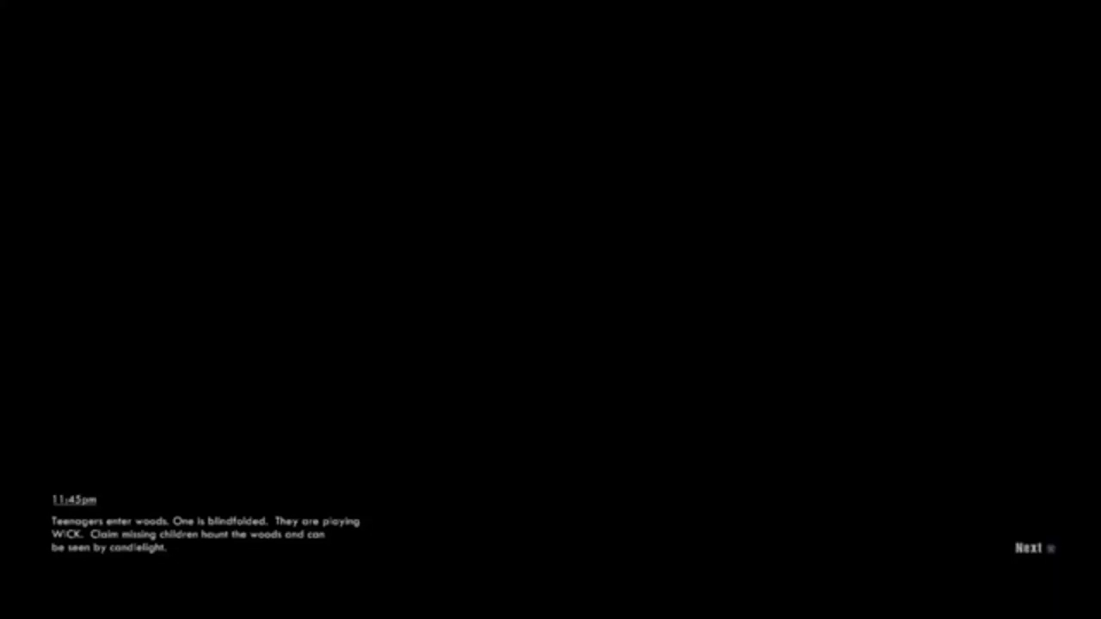
- Advance the intro narration to the card where the blindfolded friend is locked behind the gate
{"action": "left_click", "coordinate": [1032, 548]}
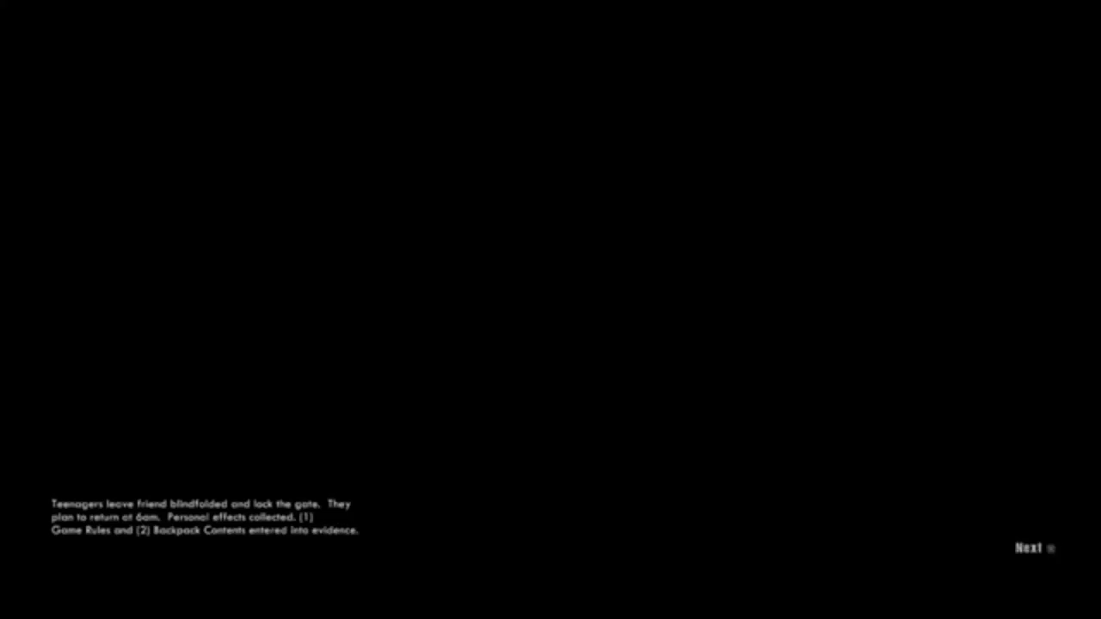
- Move past the final story card and step down through the settings entries
{"action": "left_click", "coordinate": [1046, 547]}
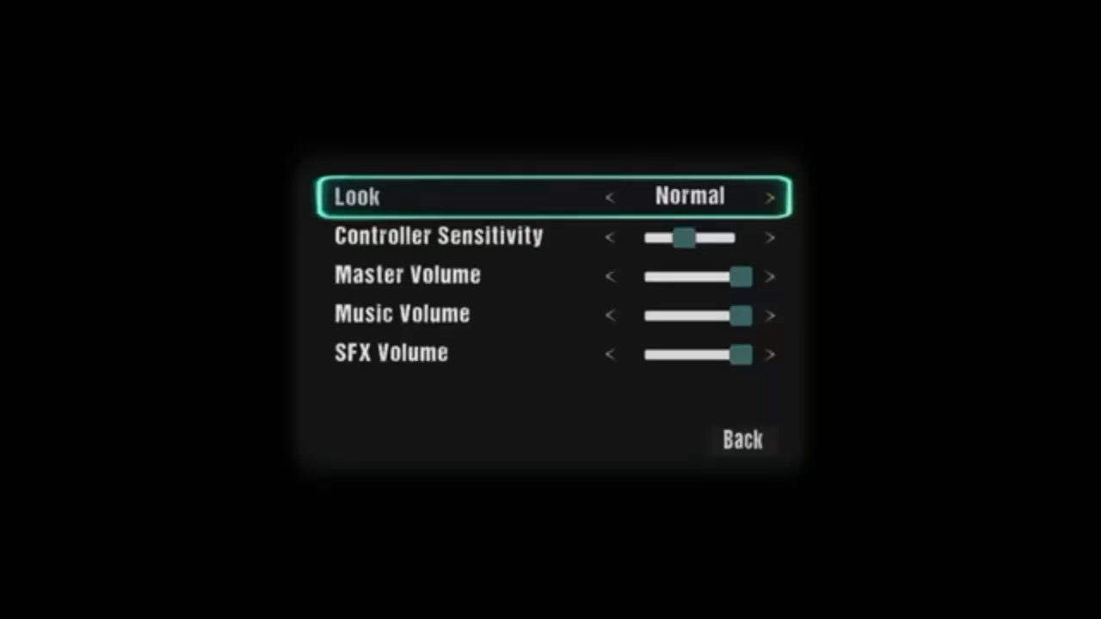
{"action": "key", "text": "Down"}
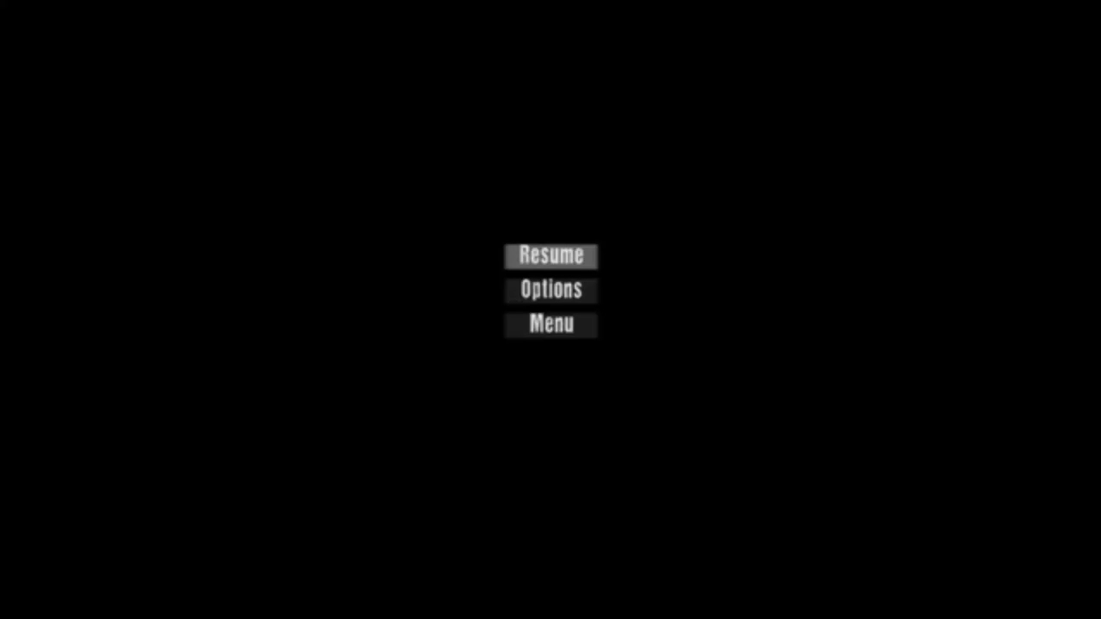
- Resume play and stand in the foggy woods holding the lit candle
{"action": "left_click", "coordinate": [550, 257]}
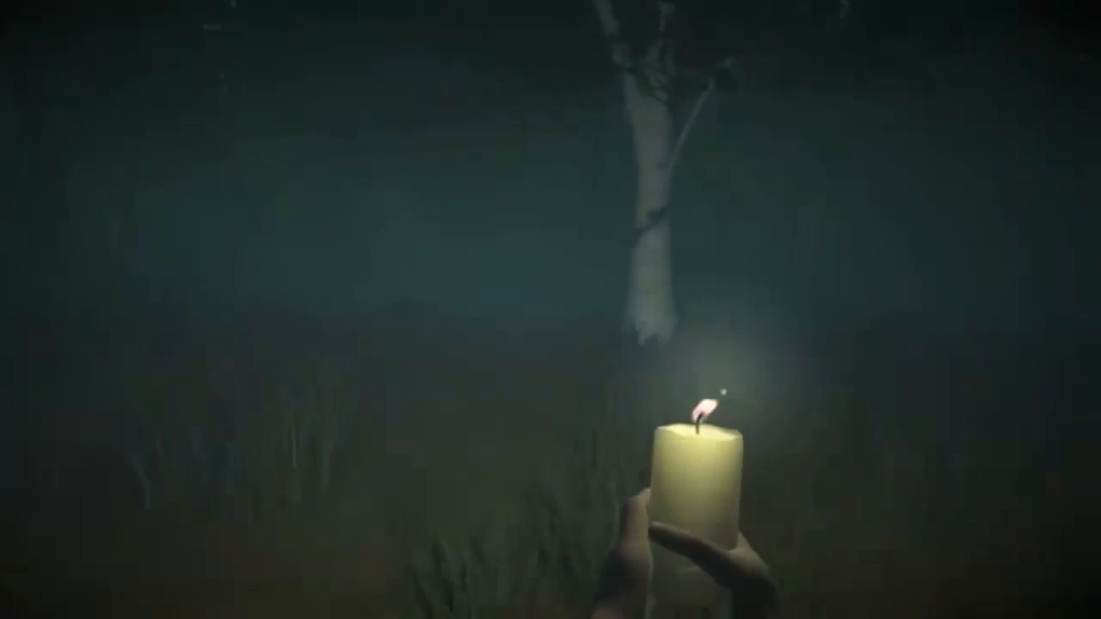